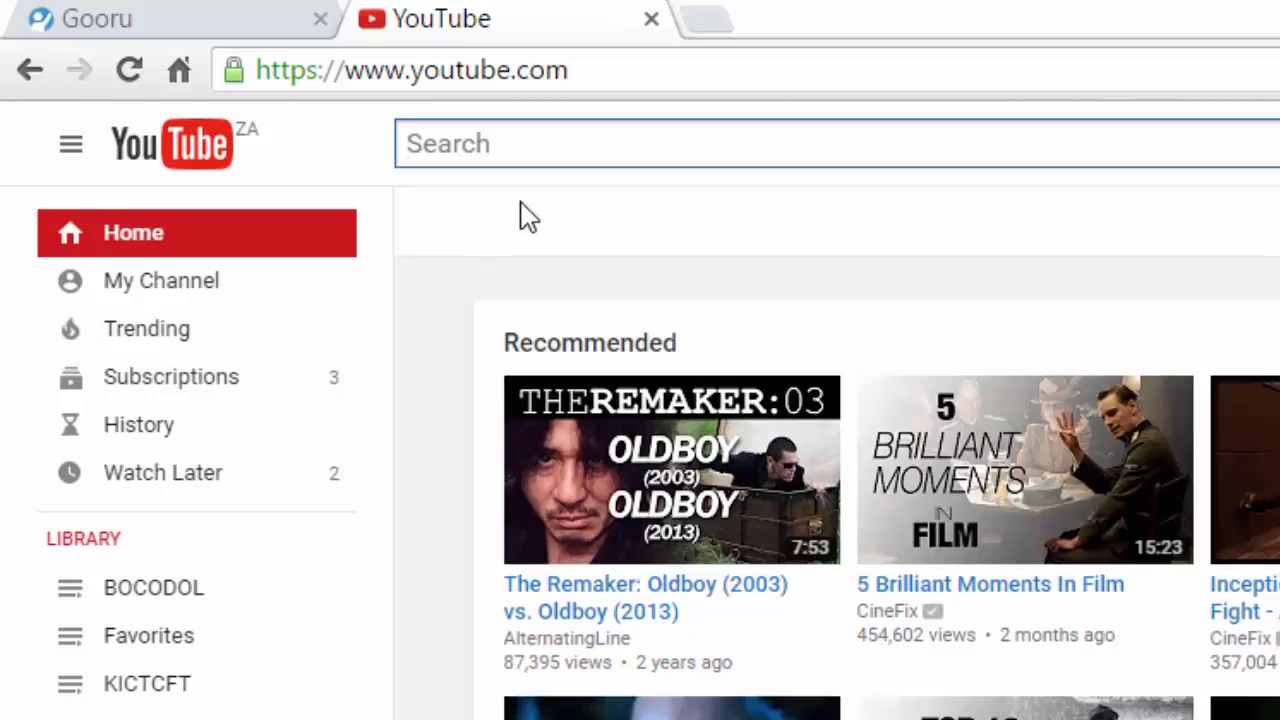
# Search YouTube for 'Real Numbers' using the 'real numbers and their properties' suggestion
pyautogui.write('Real')
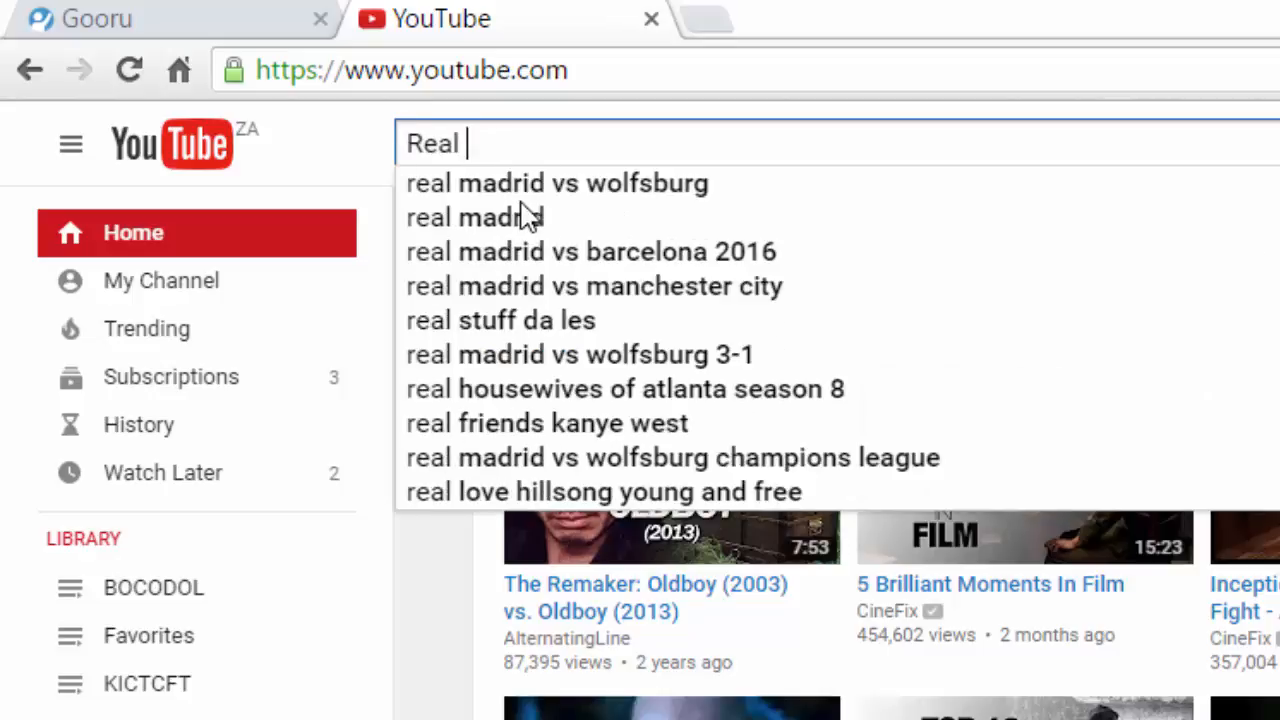
pyautogui.write('Numbers')
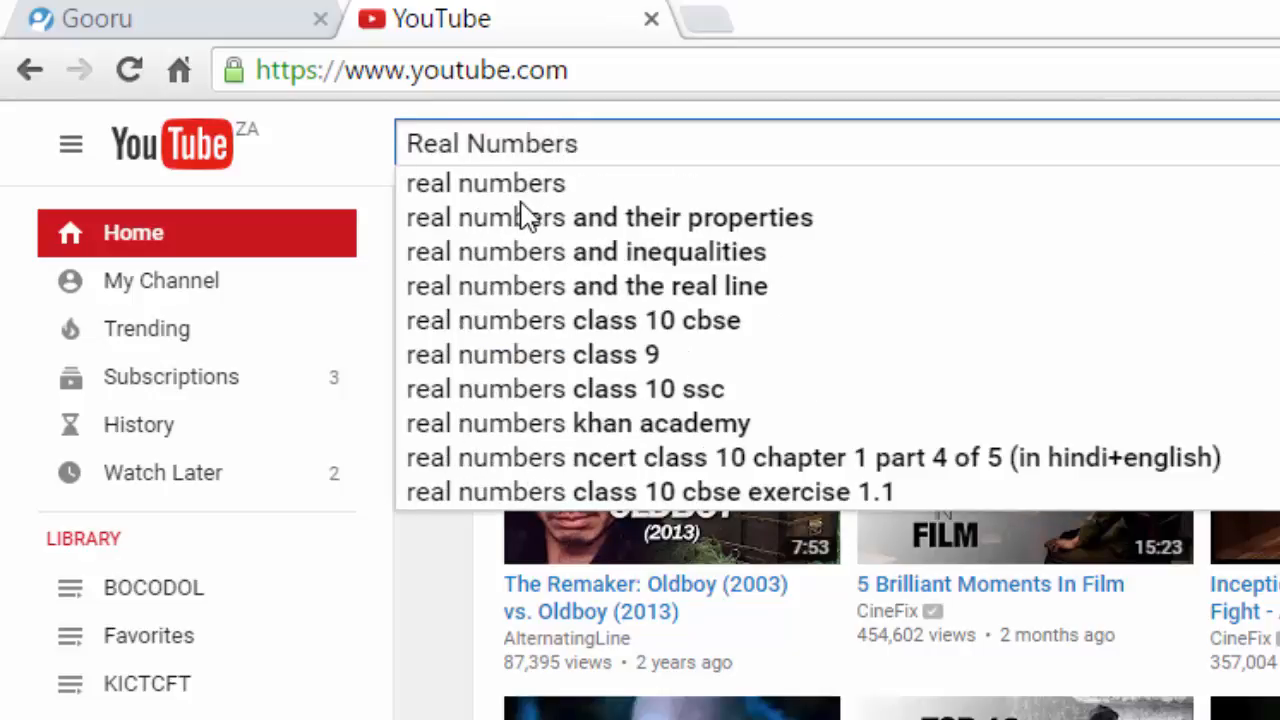
pyautogui.click(609, 217)
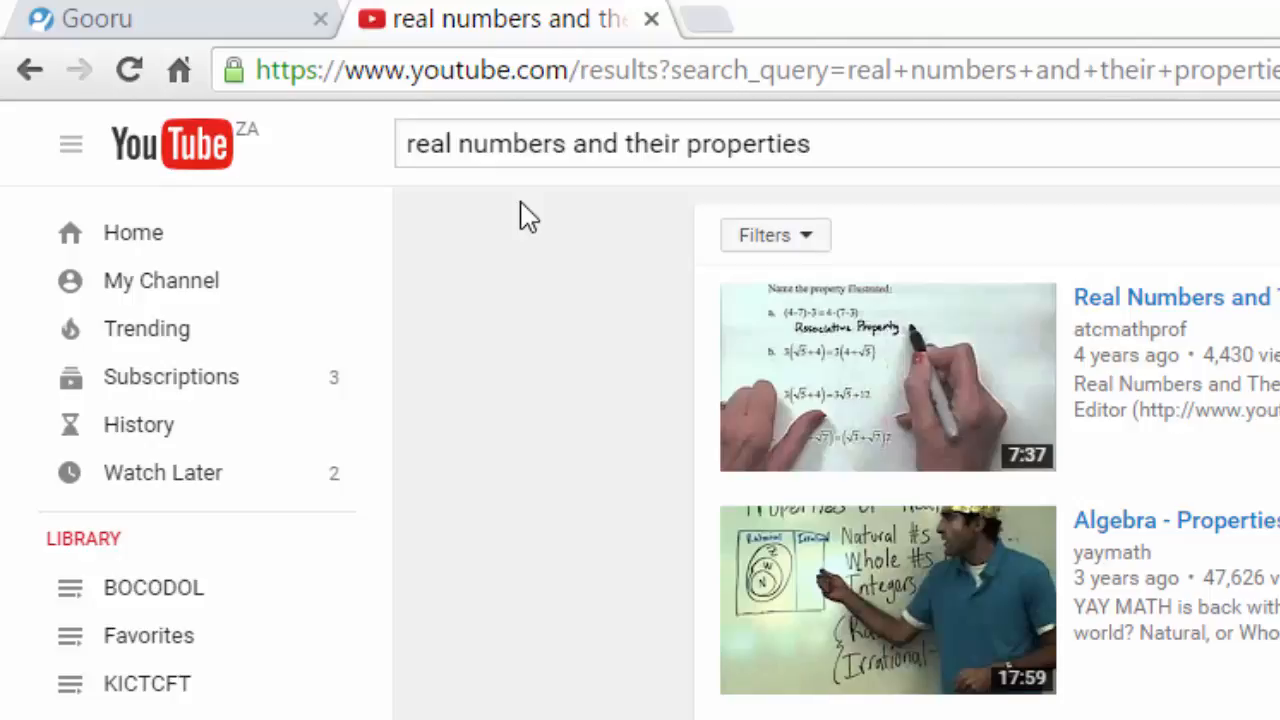
# Filter the real numbers search results to Creative Commons videos under Features
pyautogui.scroll(-3)
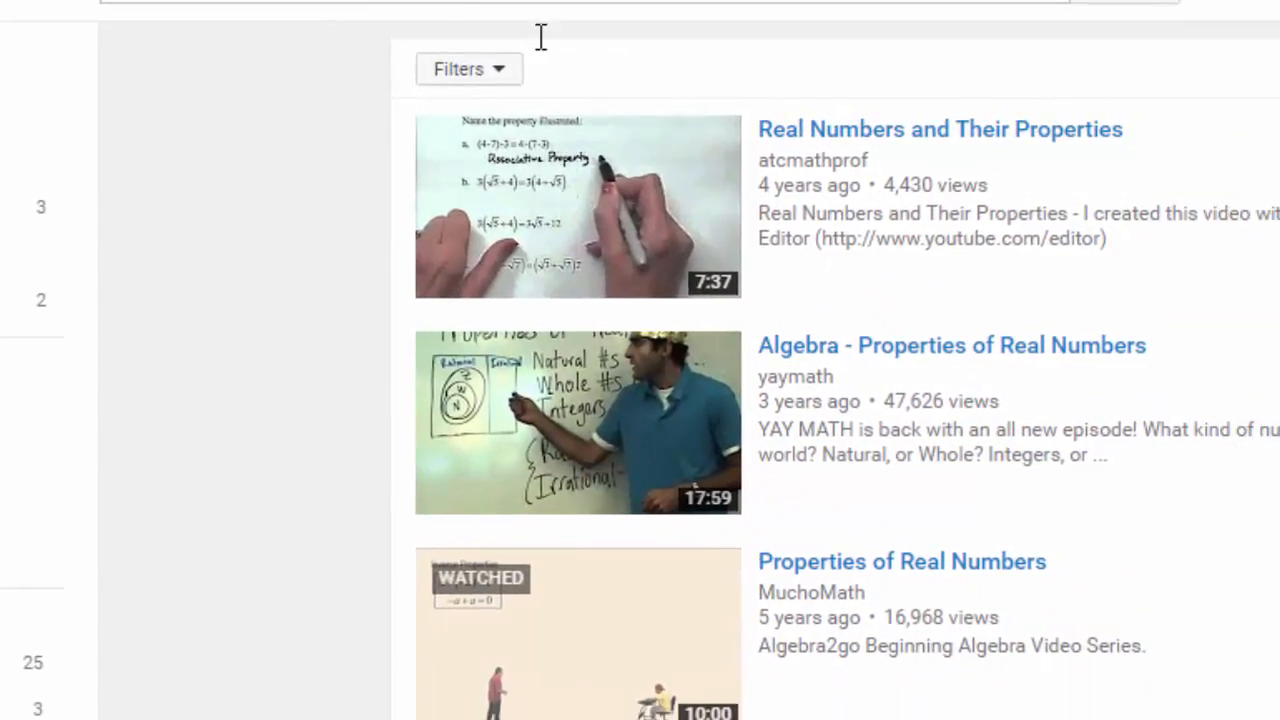
pyautogui.click(468, 68)
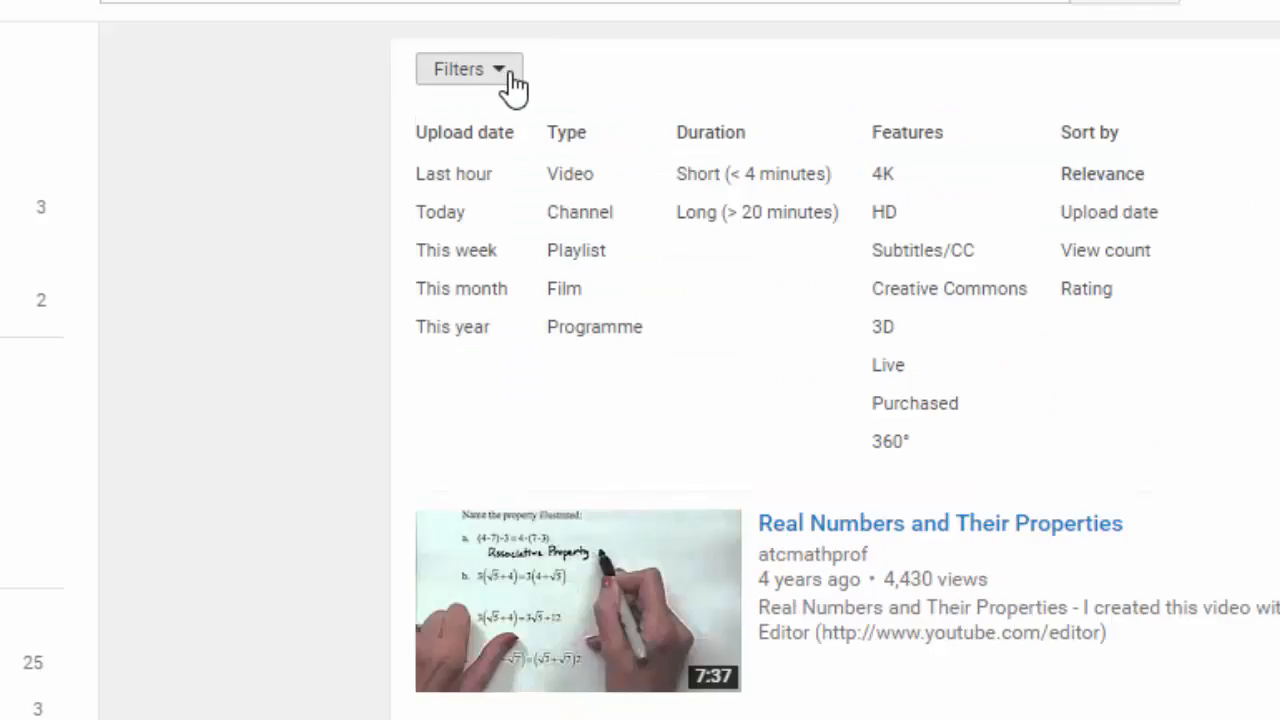
pyautogui.moveTo(948, 288)
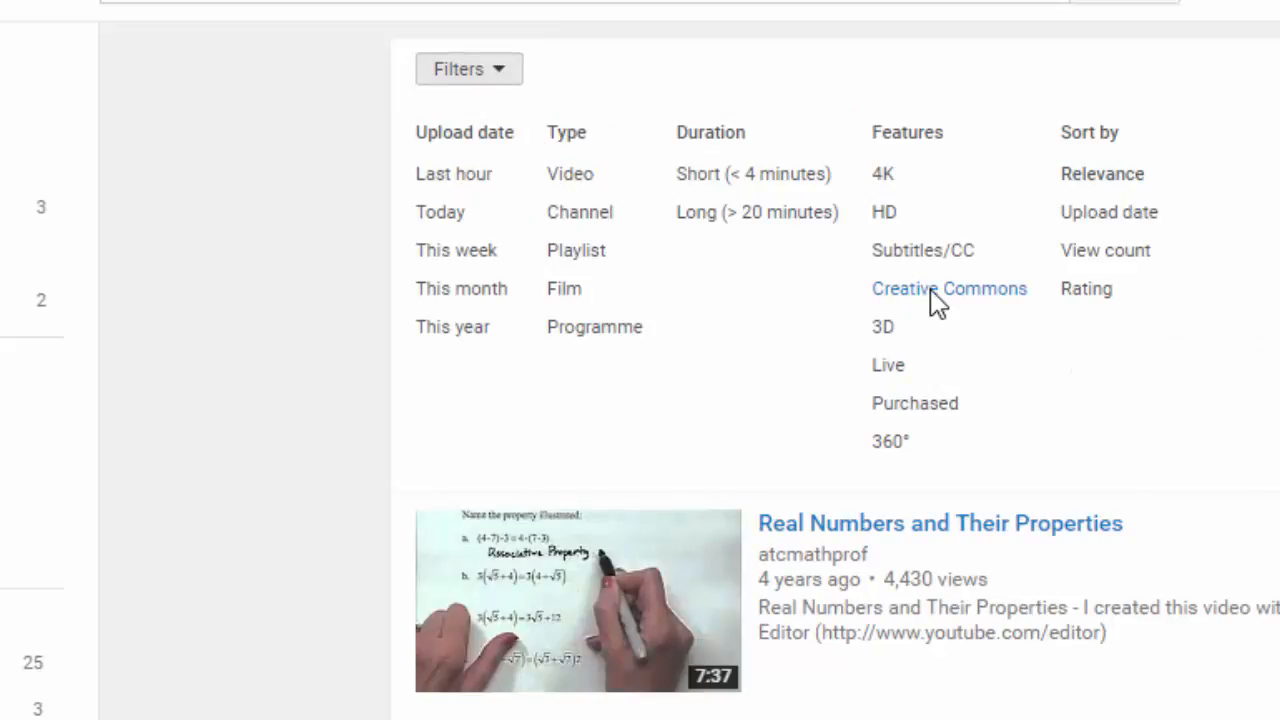
pyautogui.click(948, 288)
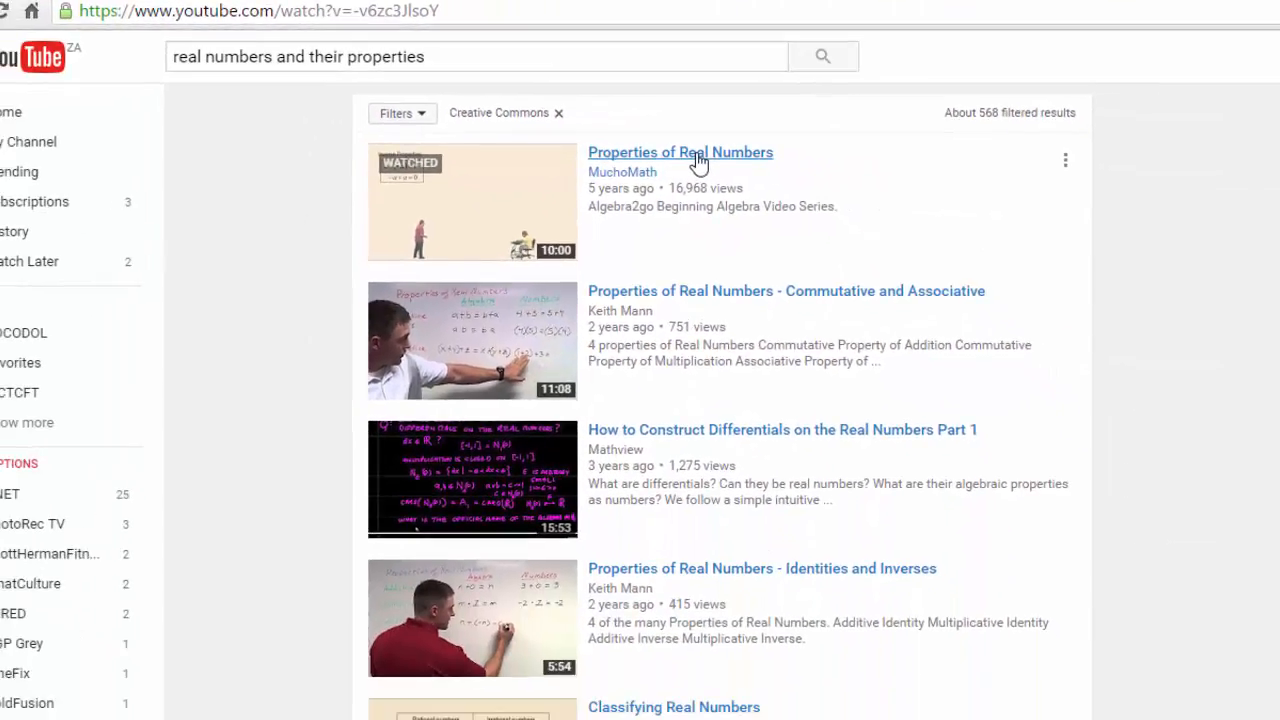
# Open MuchoMath's 'Properties of Real Numbers' video and pause it at 0:07
pyautogui.click(680, 152)
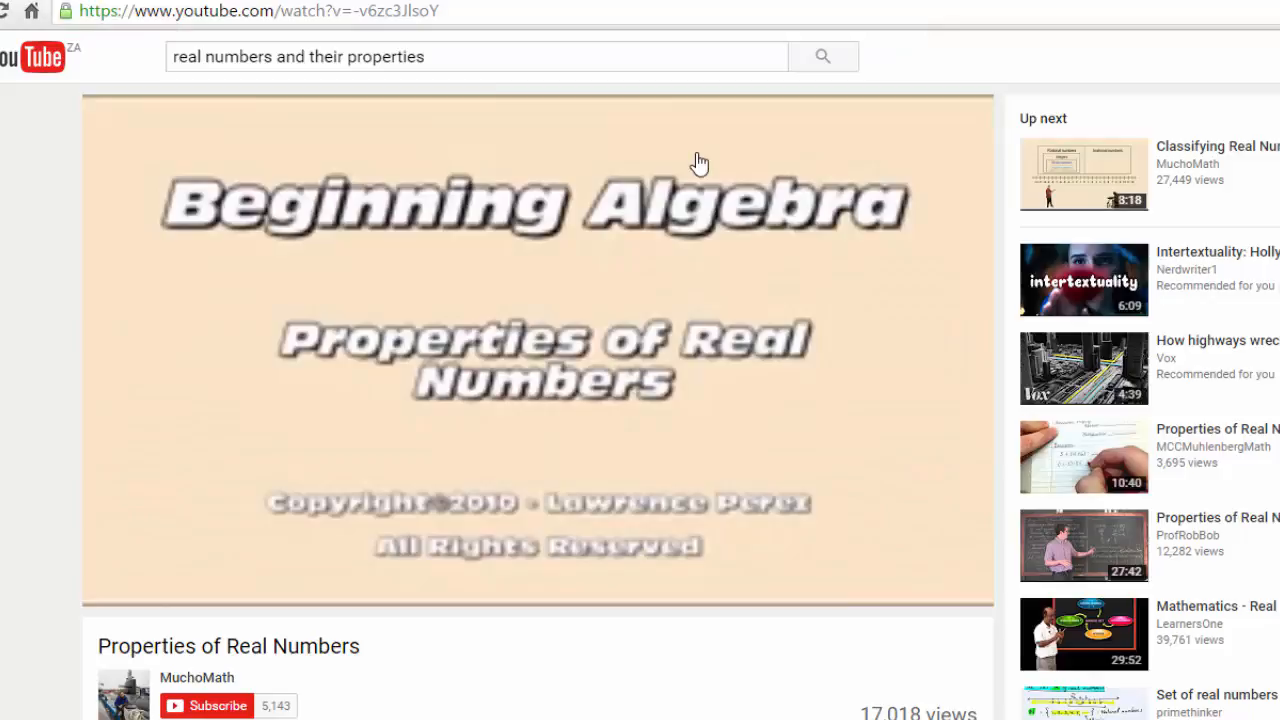
pyautogui.click(538, 350)
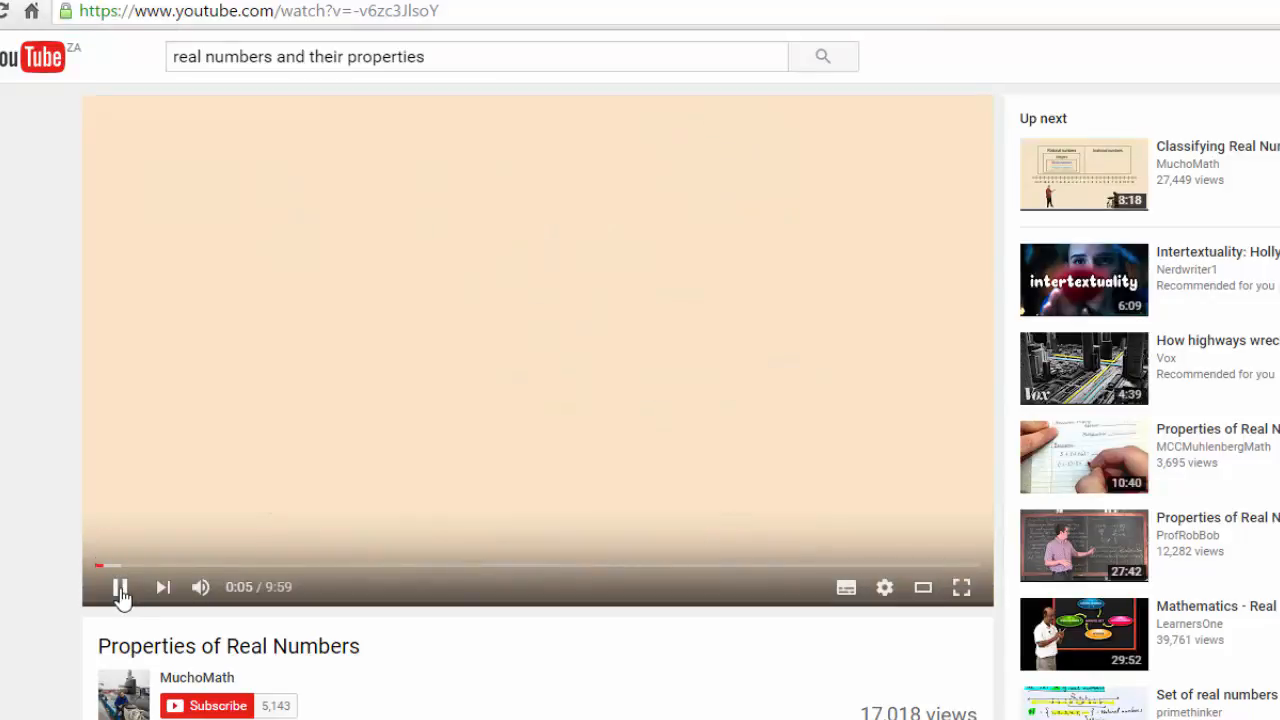
pyautogui.click(119, 587)
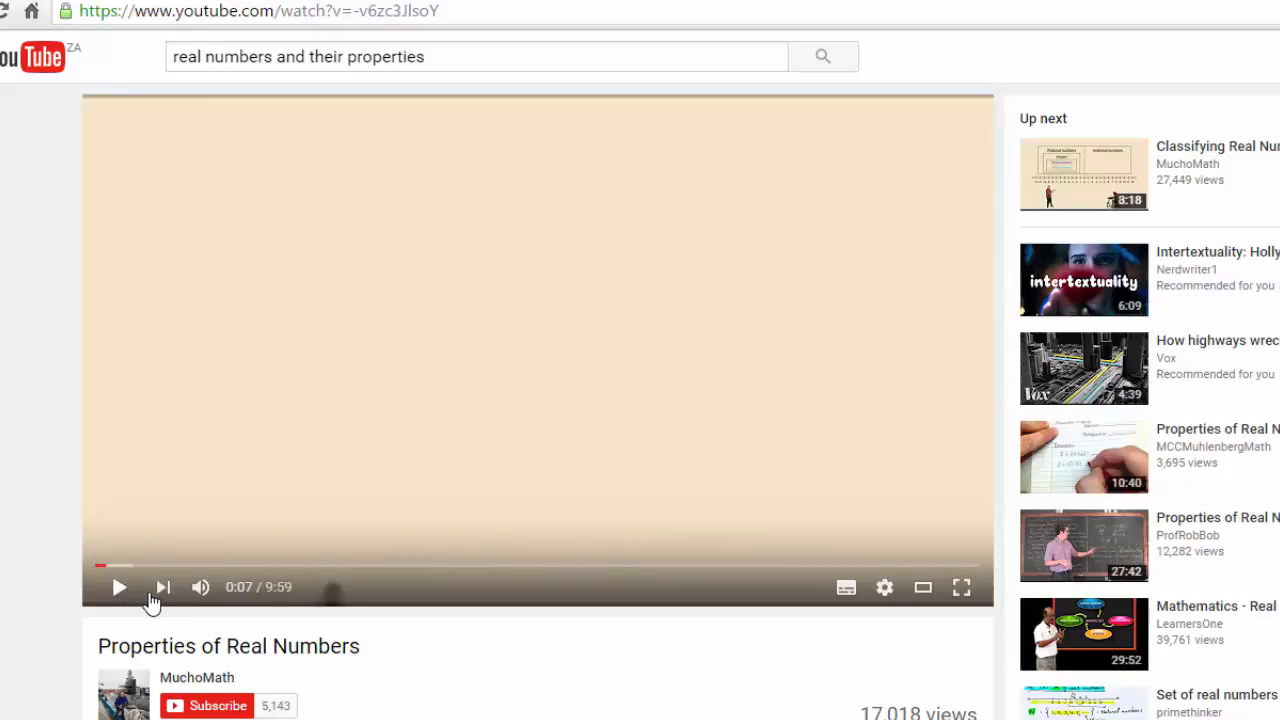
pyautogui.moveTo(463, 453)
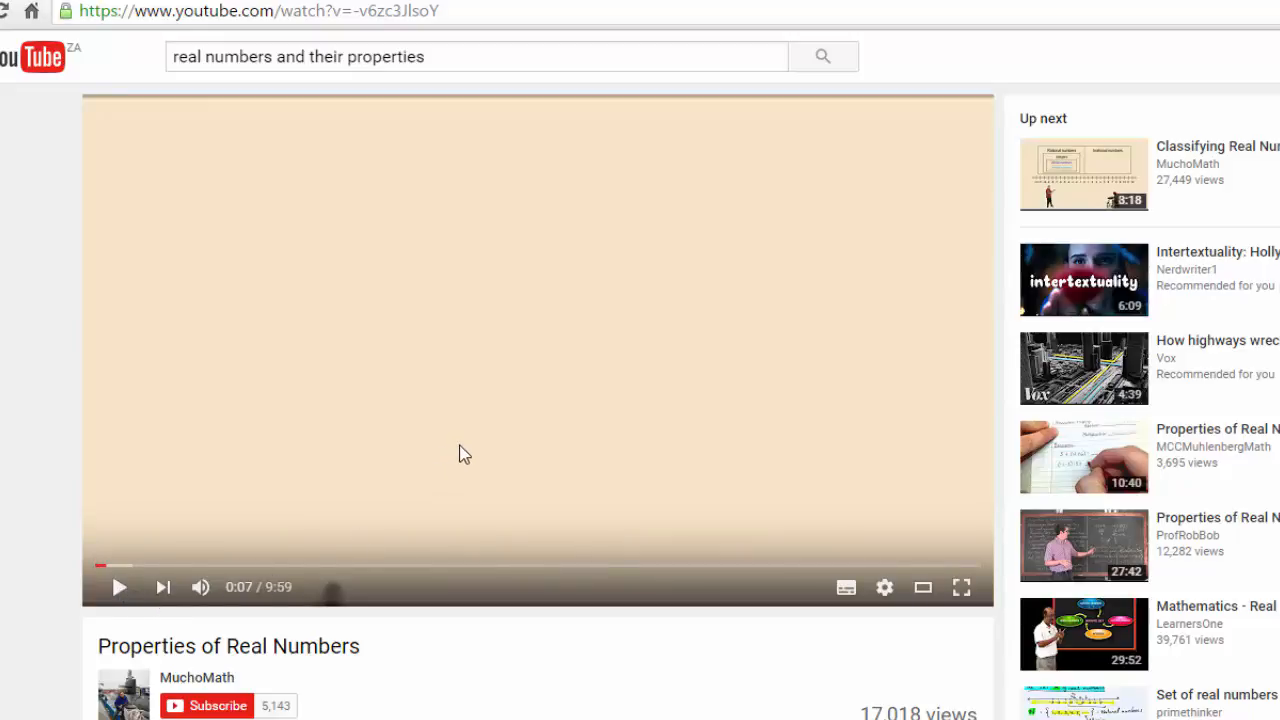
pyautogui.moveTo(512, 252)
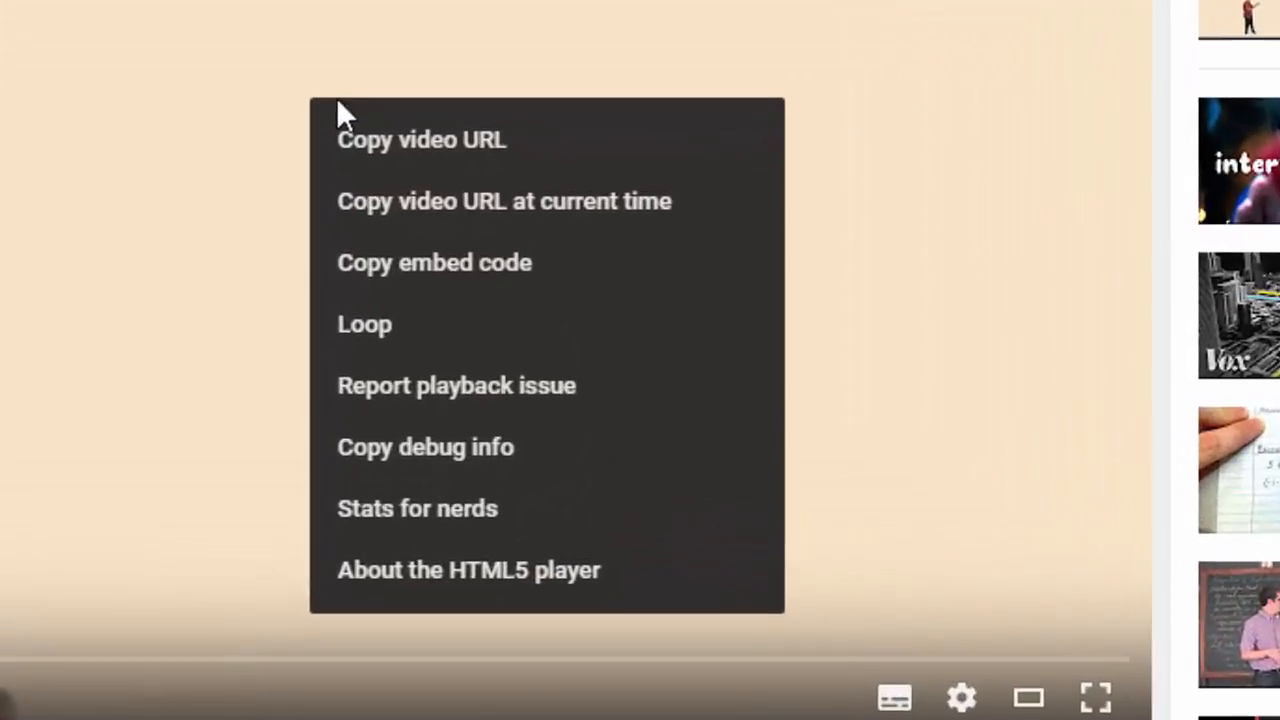
pyautogui.moveTo(420, 140)
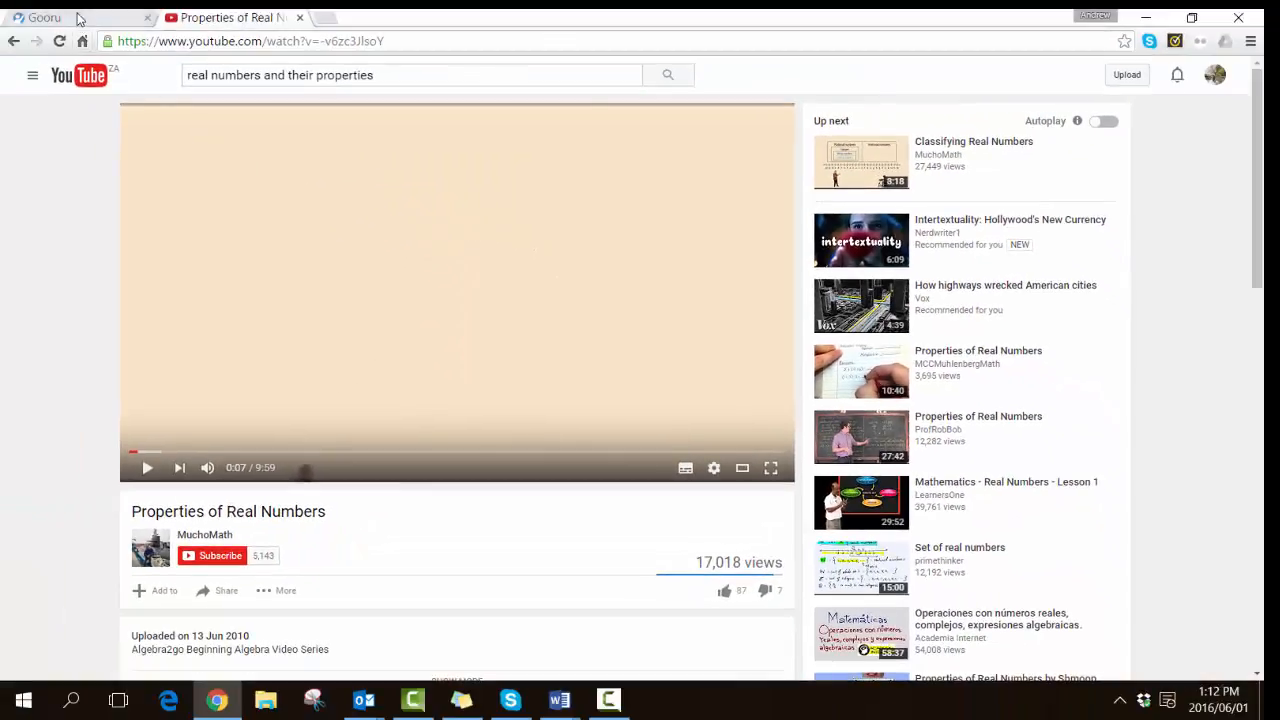
# Back in Gooru, expand OER Maths Textbook and its Computation unit to reveal Objective 1
pyautogui.click(60, 18)
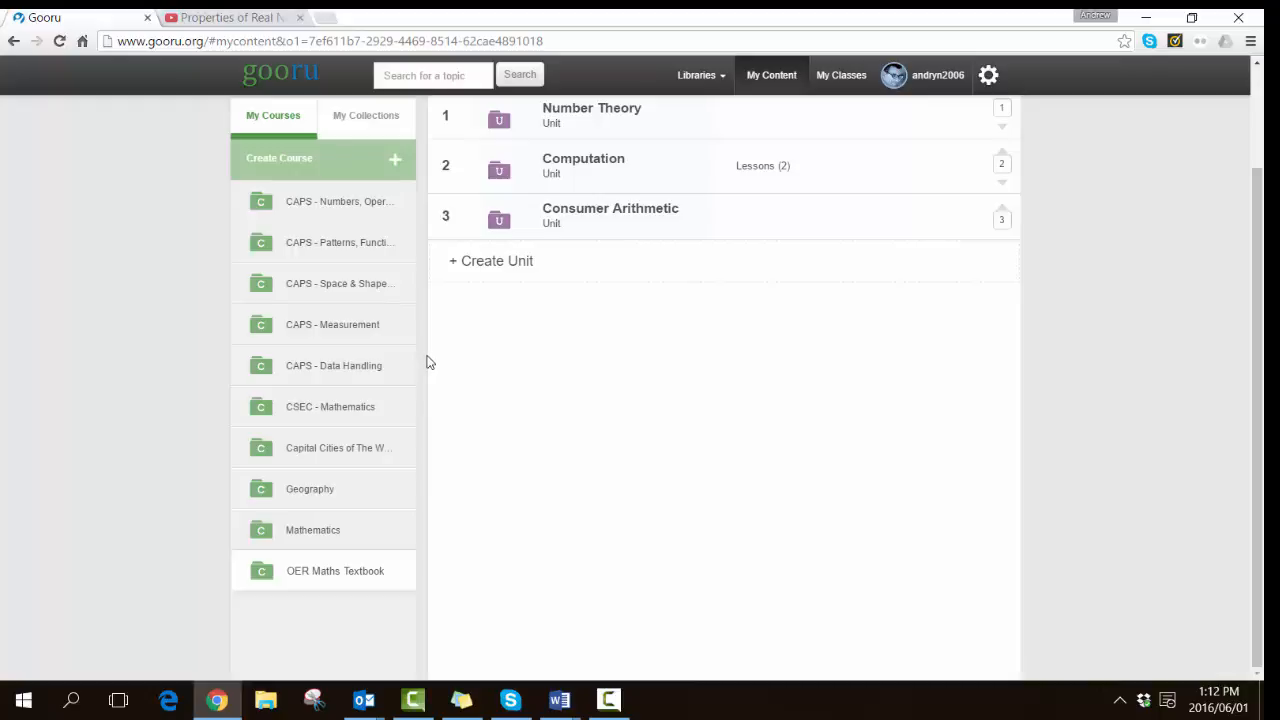
pyautogui.moveTo(470, 381)
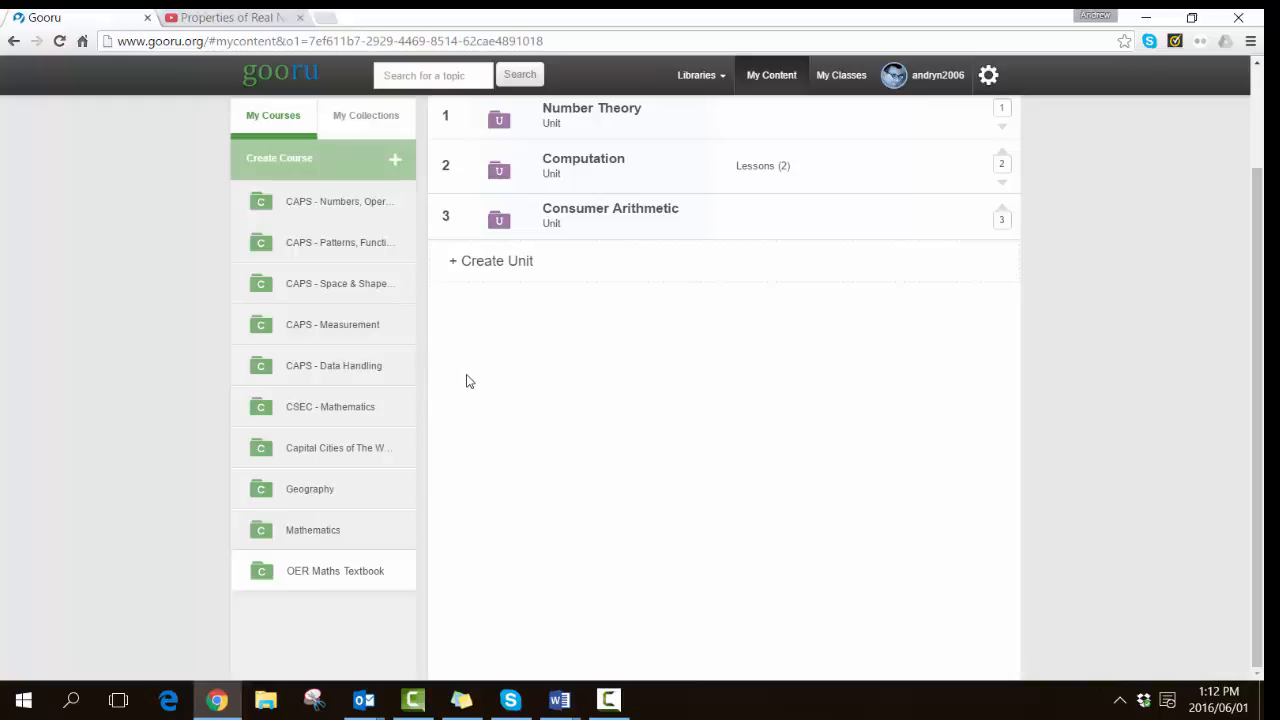
pyautogui.moveTo(473, 379)
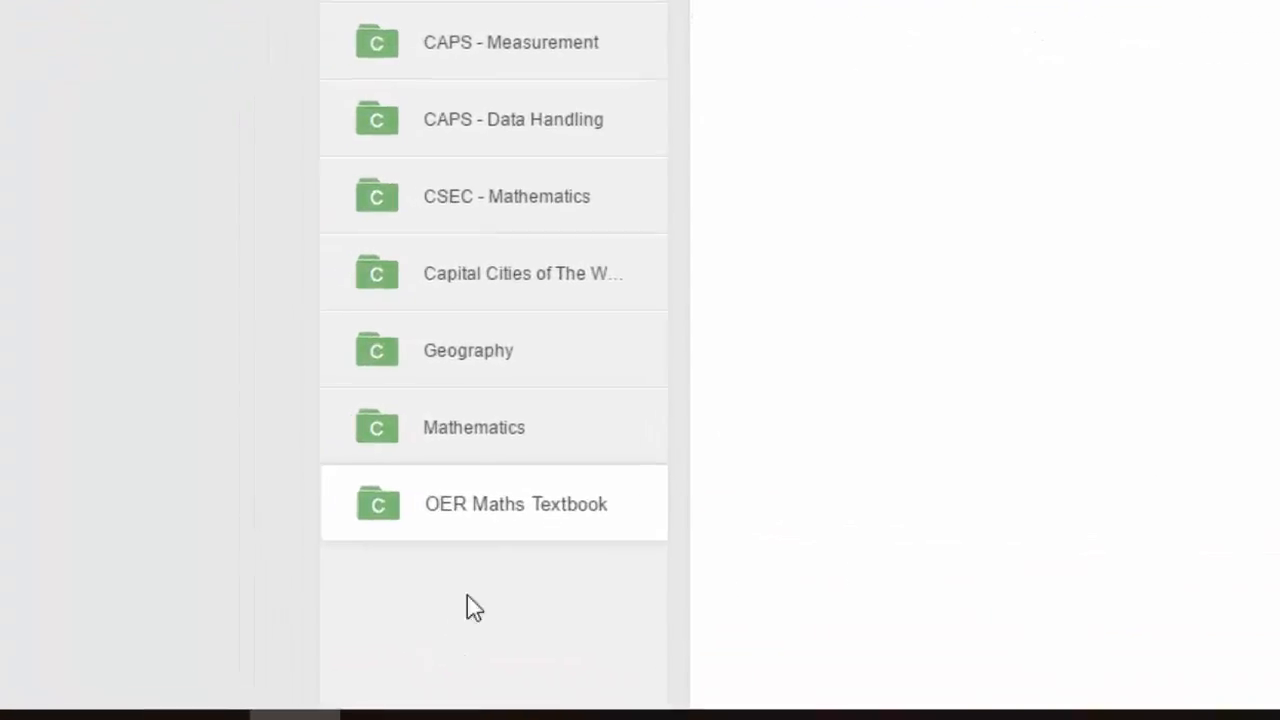
pyautogui.click(515, 503)
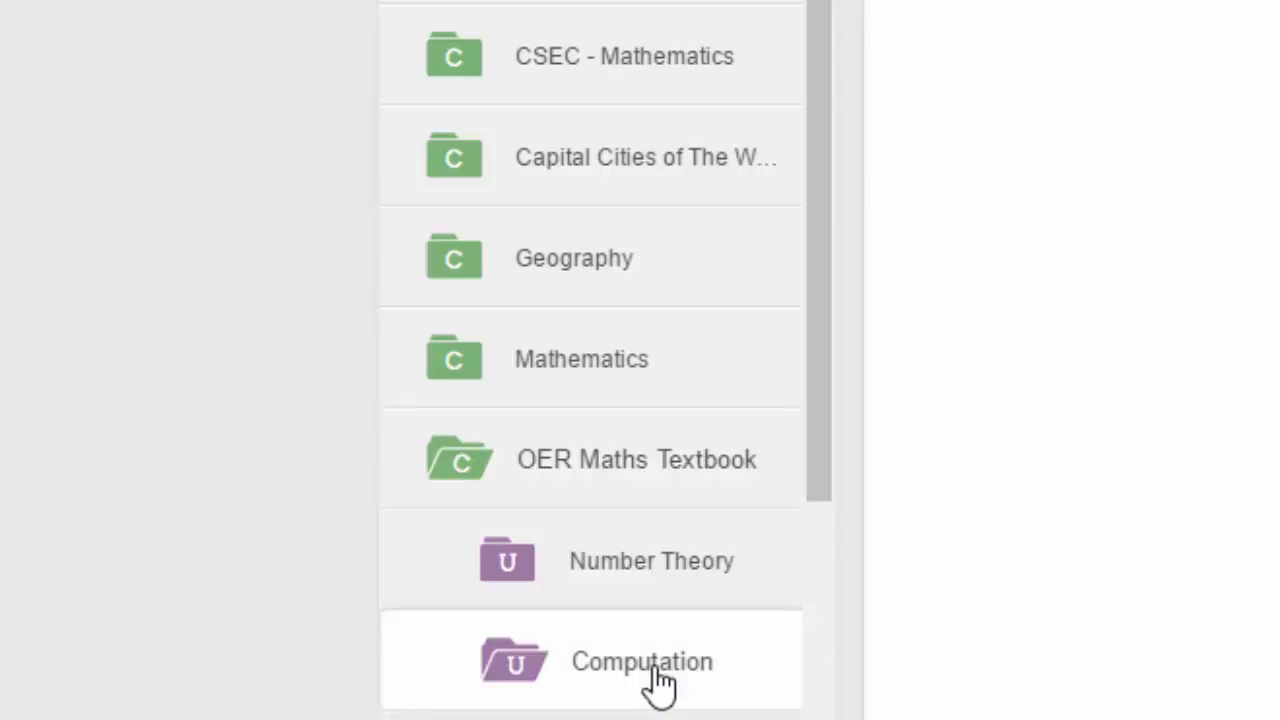
pyautogui.click(641, 661)
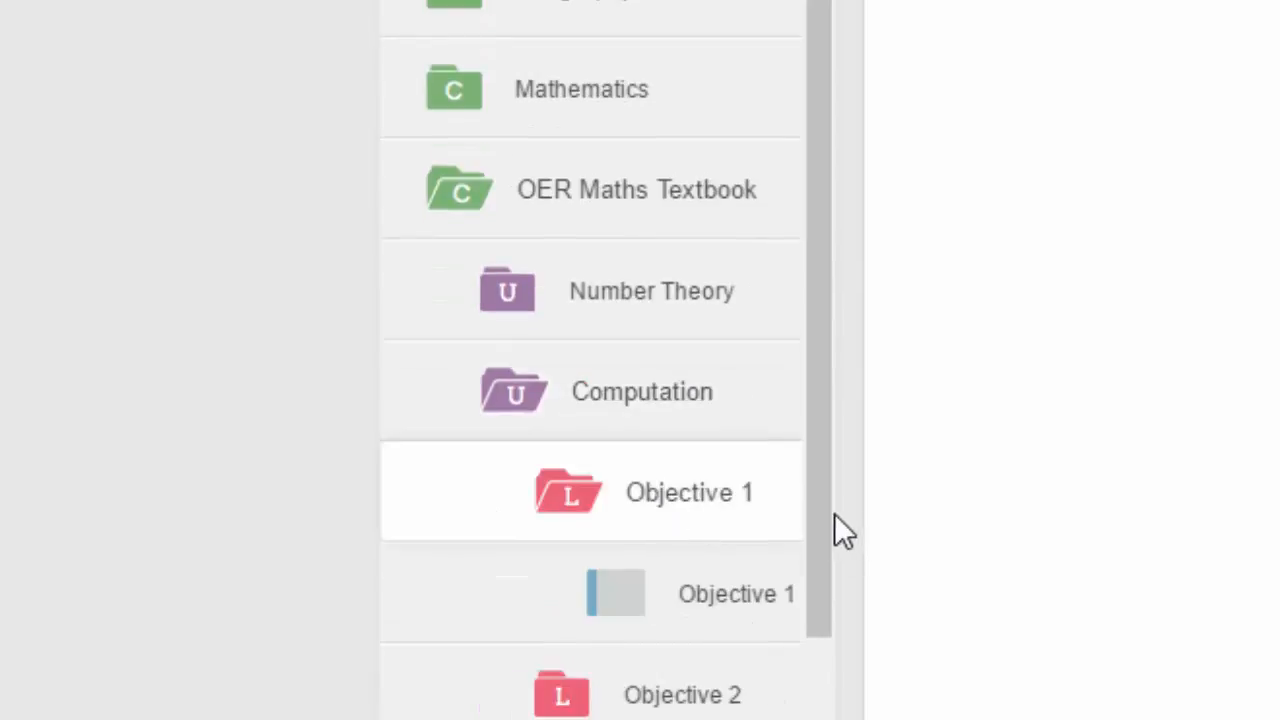
pyautogui.moveTo(710, 610)
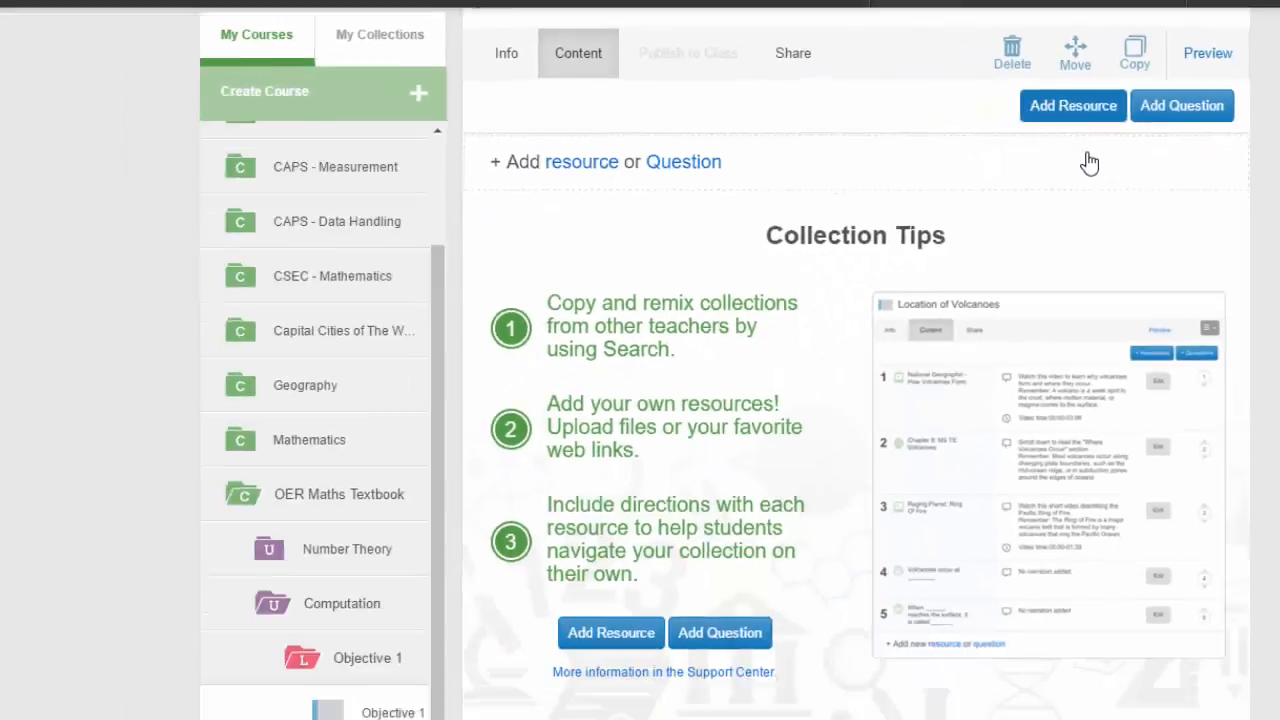
pyautogui.click(1073, 105)
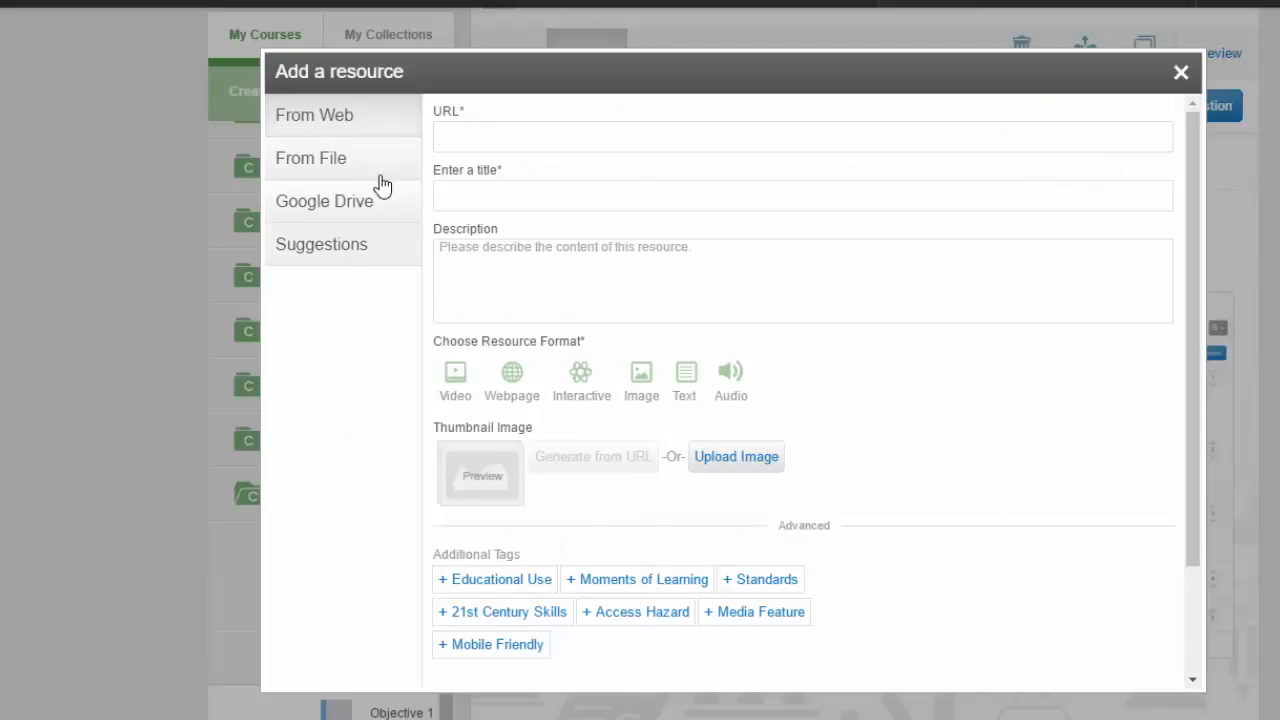
pyautogui.moveTo(365, 120)
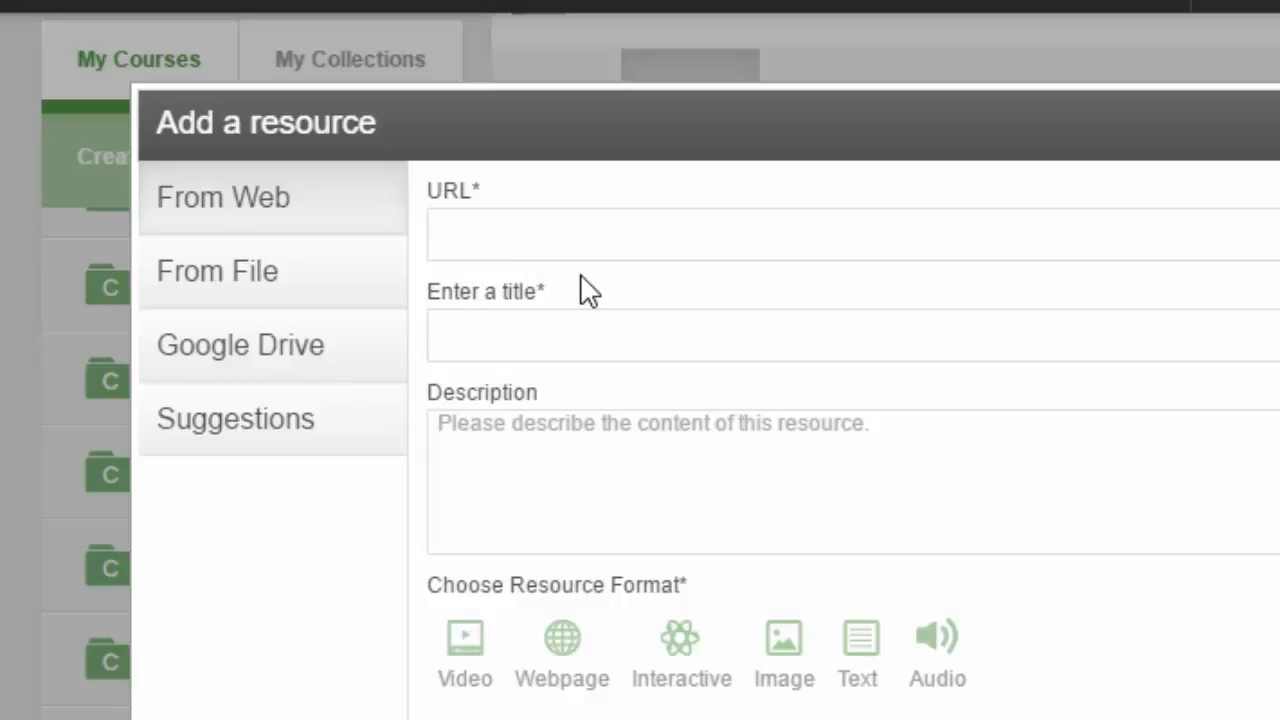
pyautogui.write('https://youtu.be/-v6zc3JlsoY')
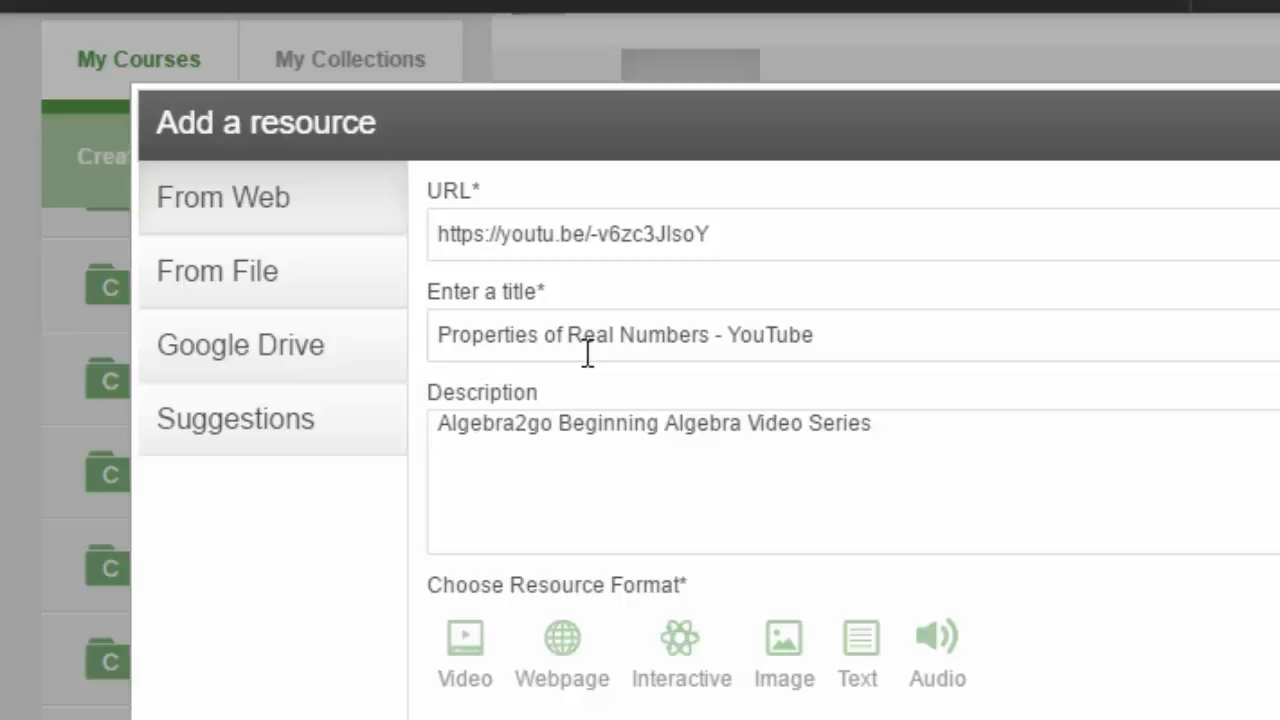
# Set the format to Video, agree to the copyright policy, and add the resource
pyautogui.scroll(-3)
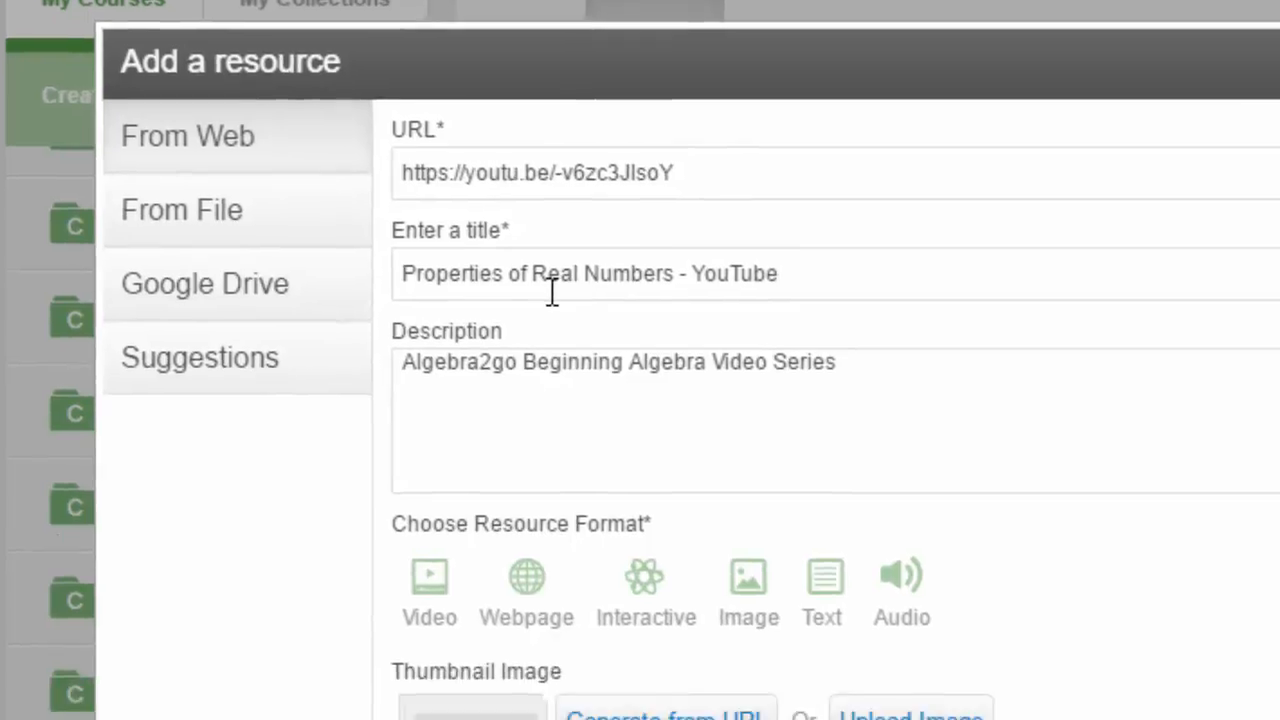
pyautogui.scroll(-3)
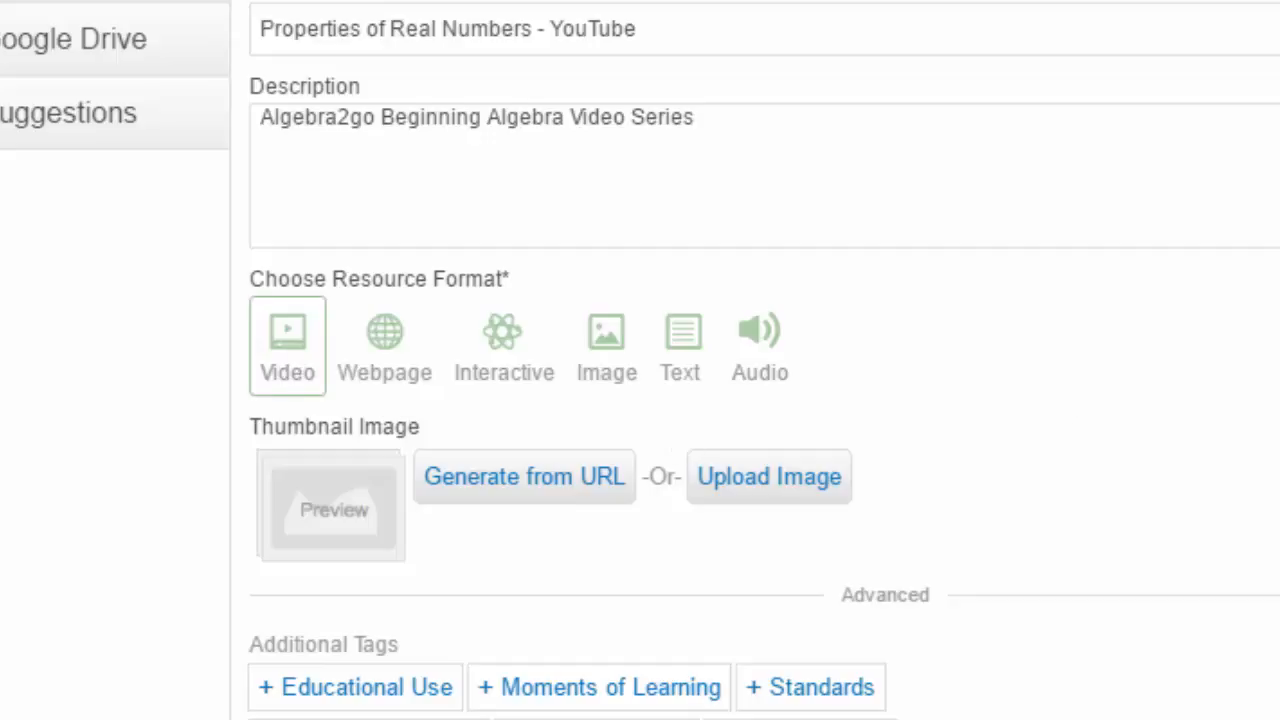
pyautogui.scroll(-3)
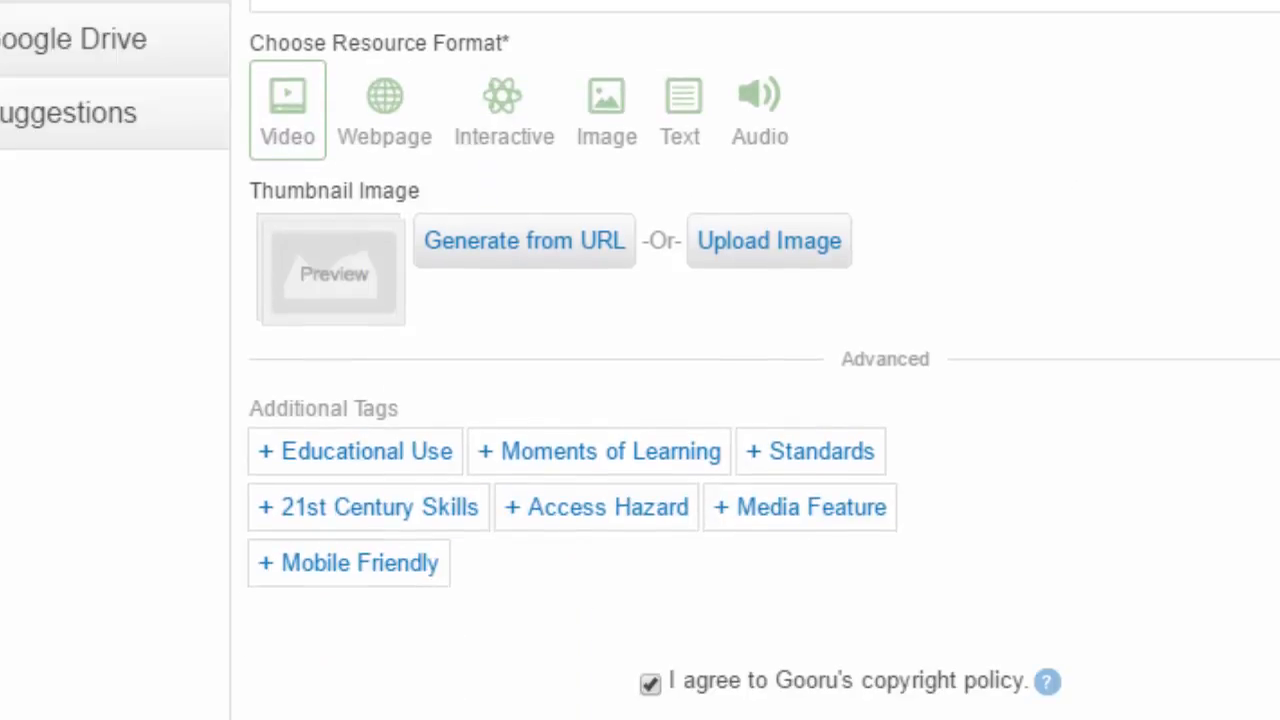
pyautogui.scroll(-3)
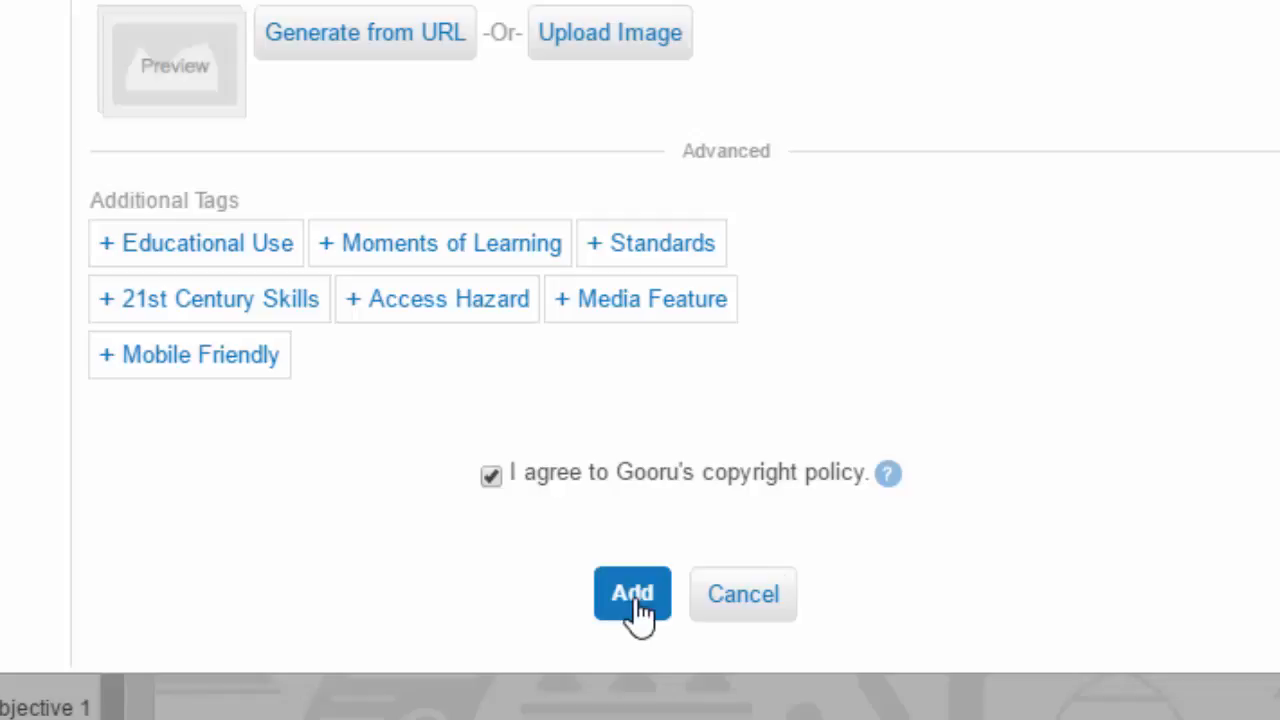
pyautogui.click(632, 593)
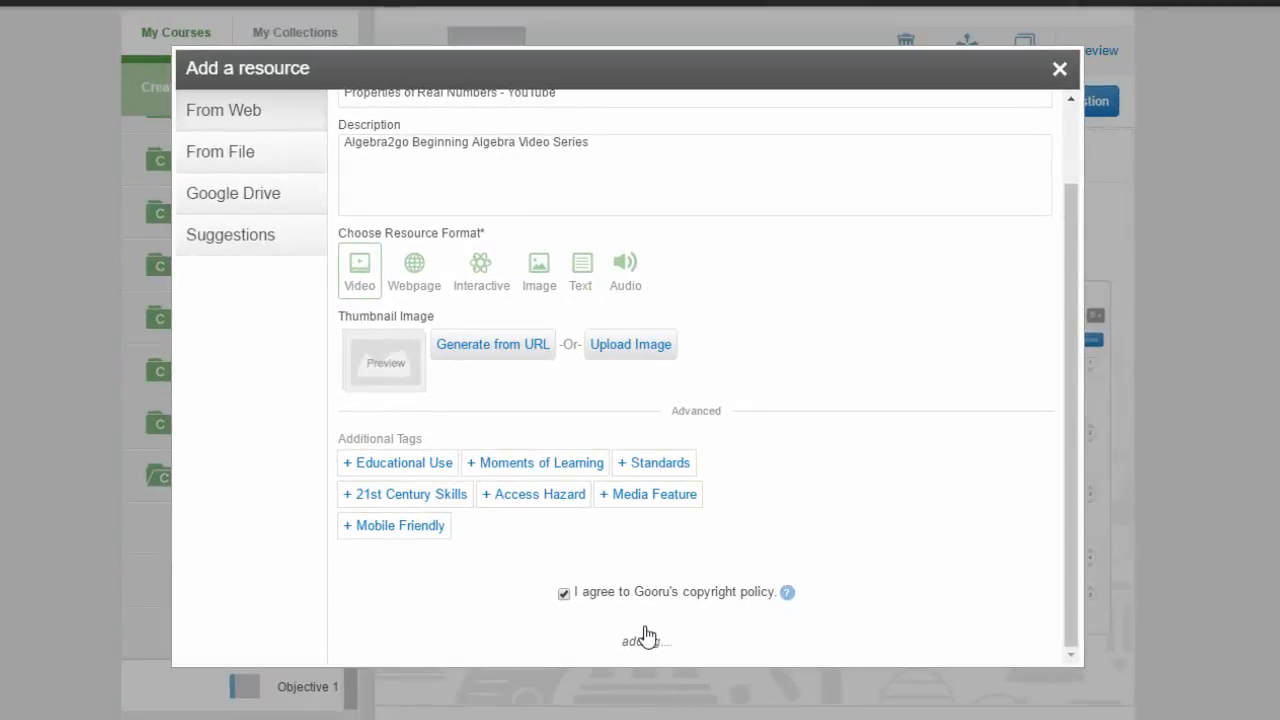
# Scroll the Computation (CSEC Sp. Obj. 03) content list to its final YouTube video resource
pyautogui.click(645, 641)
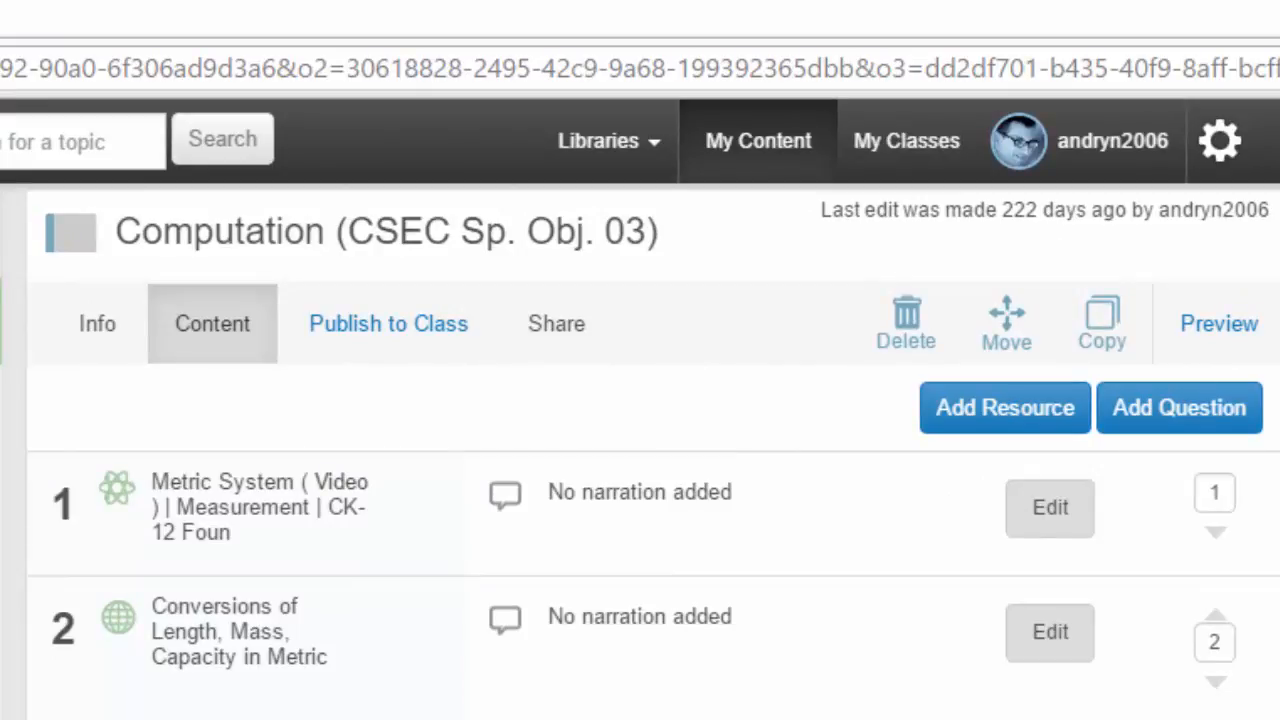
pyautogui.scroll(-3)
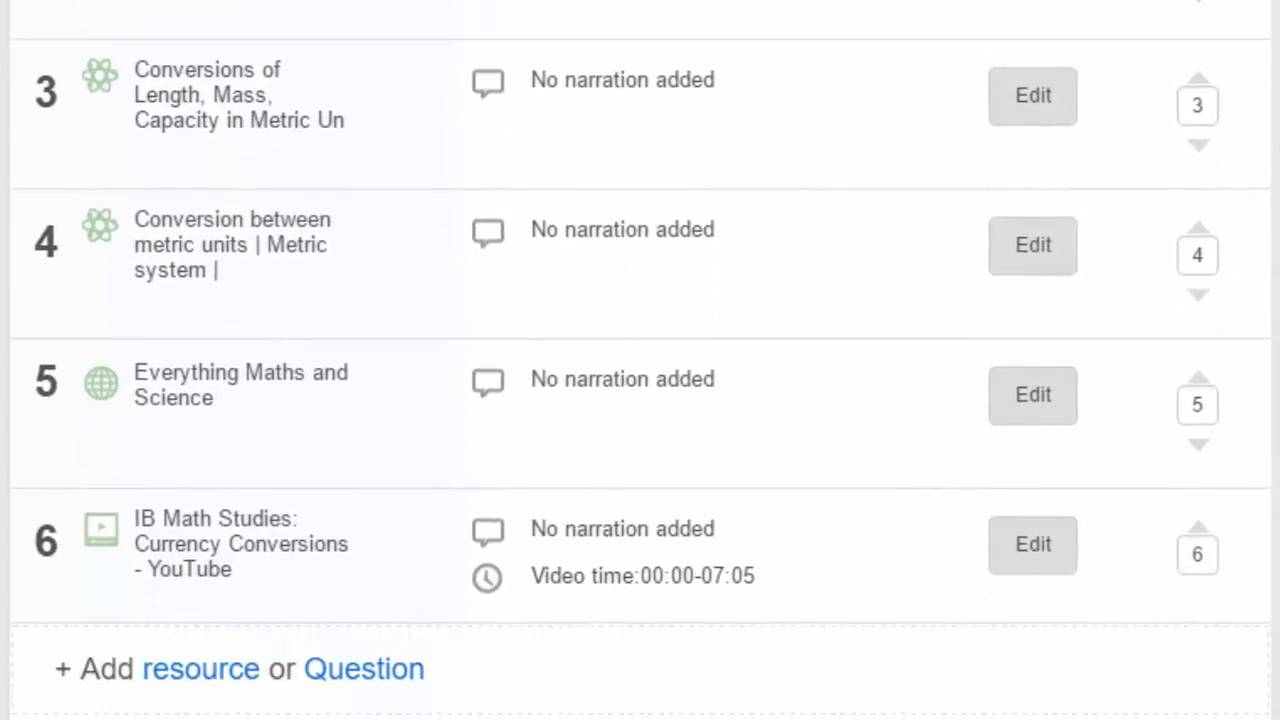